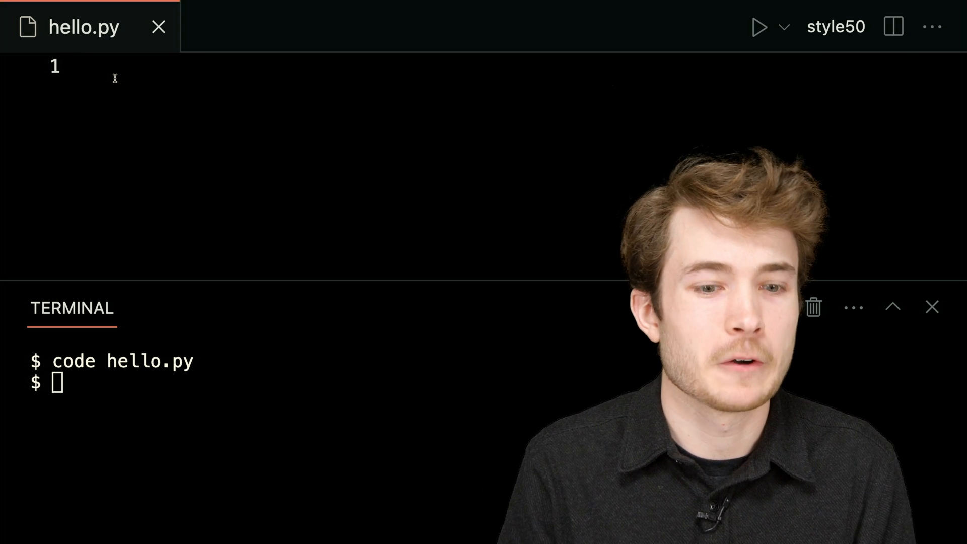
Step: Write print("Hello, world!") on line 1 of hello.py
{"action": "type", "text": "print"}
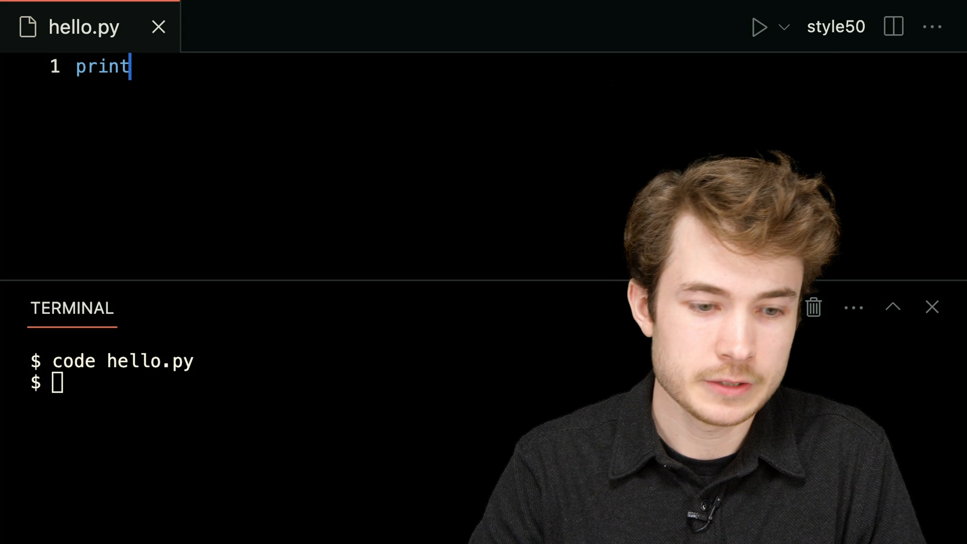
{"action": "type", "text": "()"}
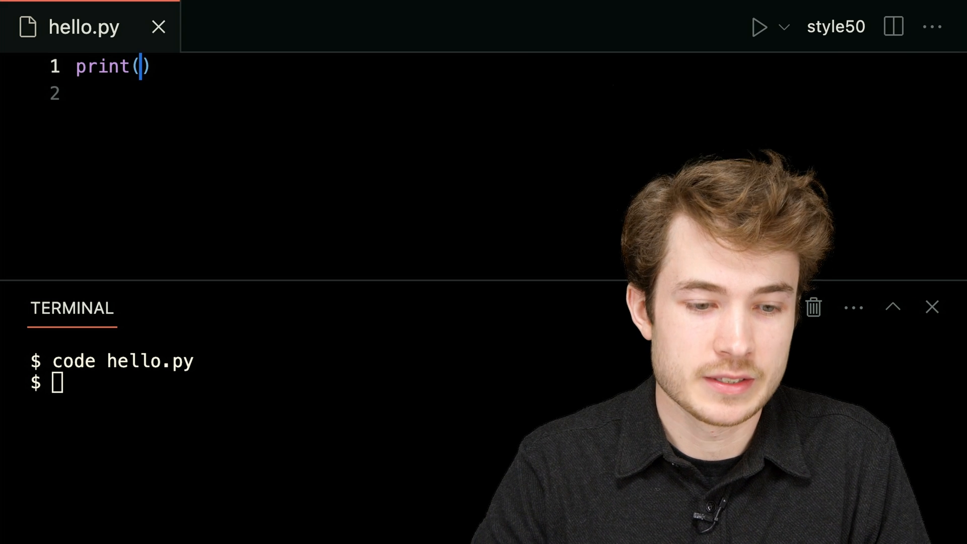
{"action": "type", "text": "\"H"}
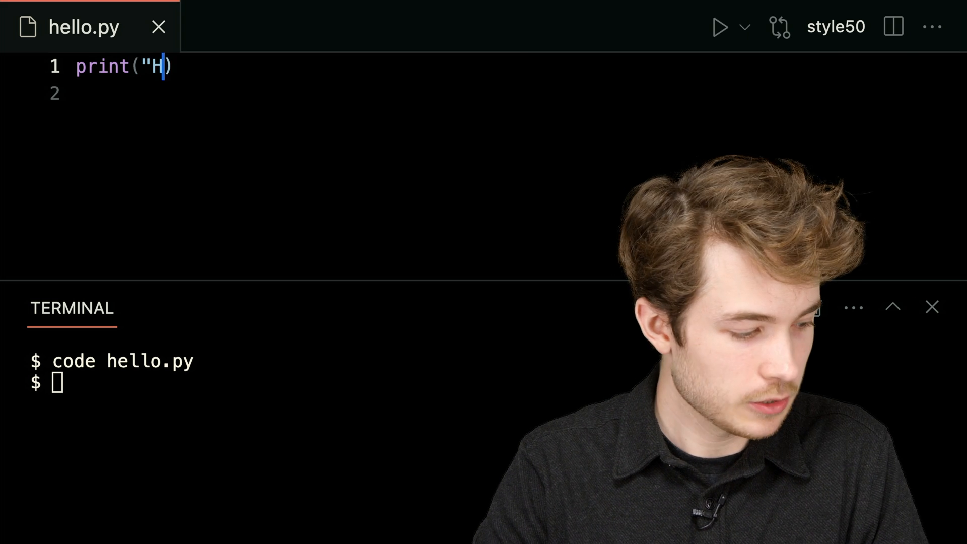
{"action": "type", "text": "ello, world!"}
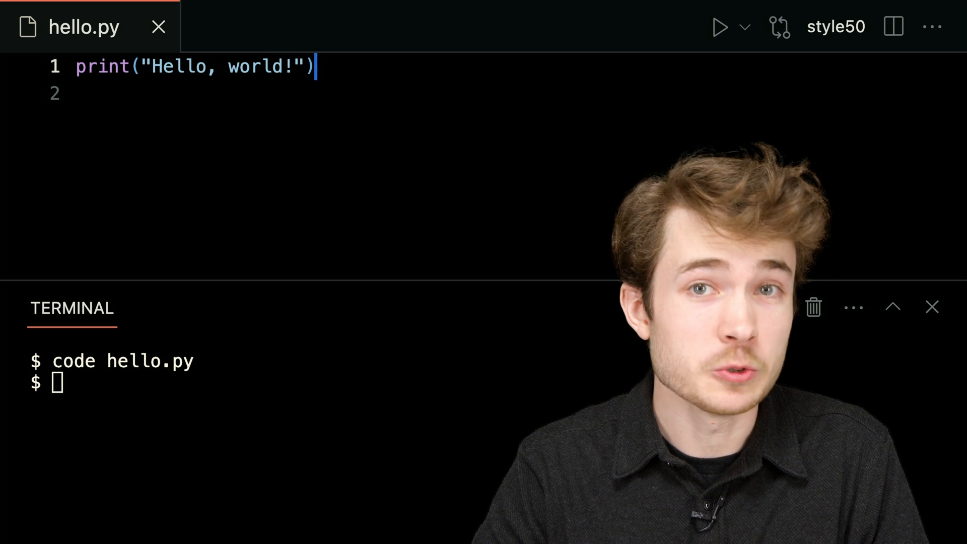
Step: Add print("This is CS50P.") on the second line
{"action": "left_click", "coordinate": [13, 66]}
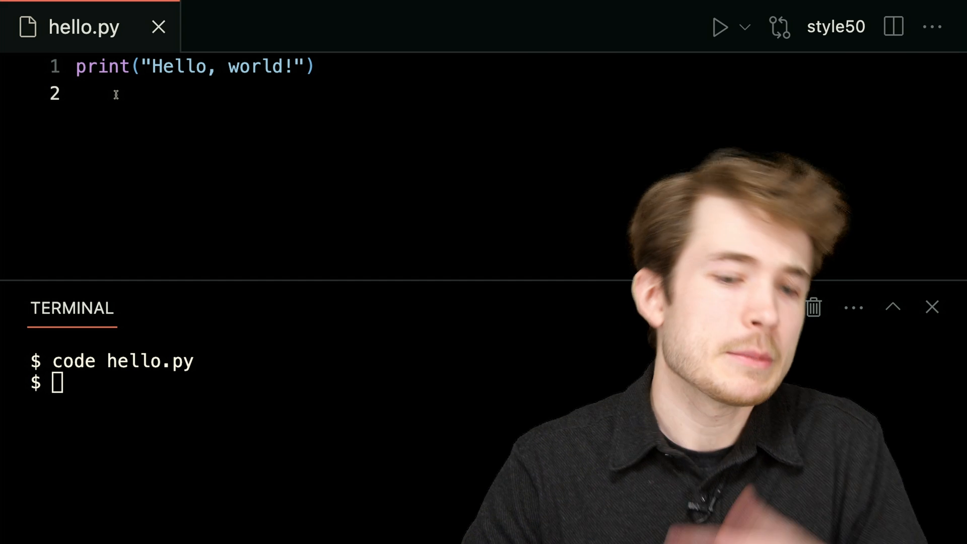
{"action": "type", "text": "print(\""}
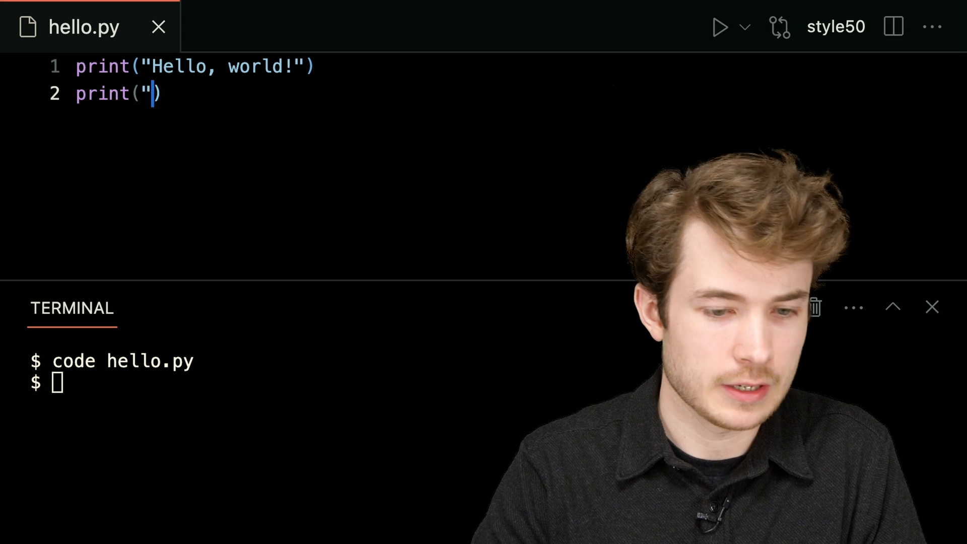
{"action": "type", "text": "This is CS50P"}
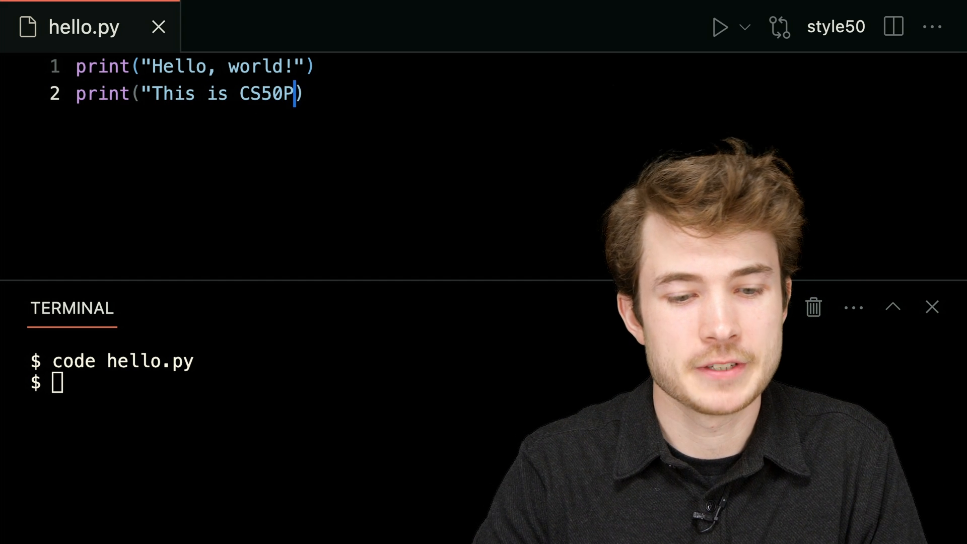
{"action": "type", "text": ".\""}
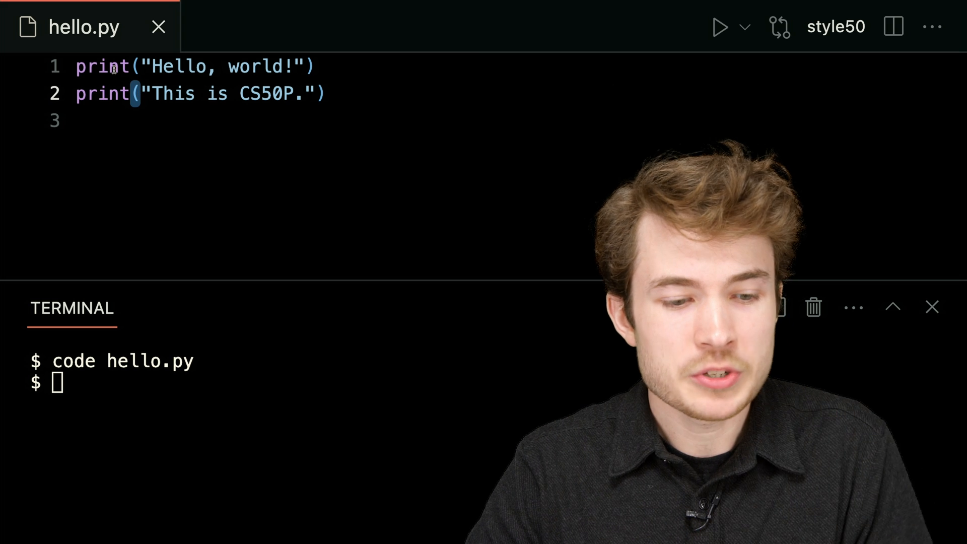
{"action": "double_click", "coordinate": [102, 66]}
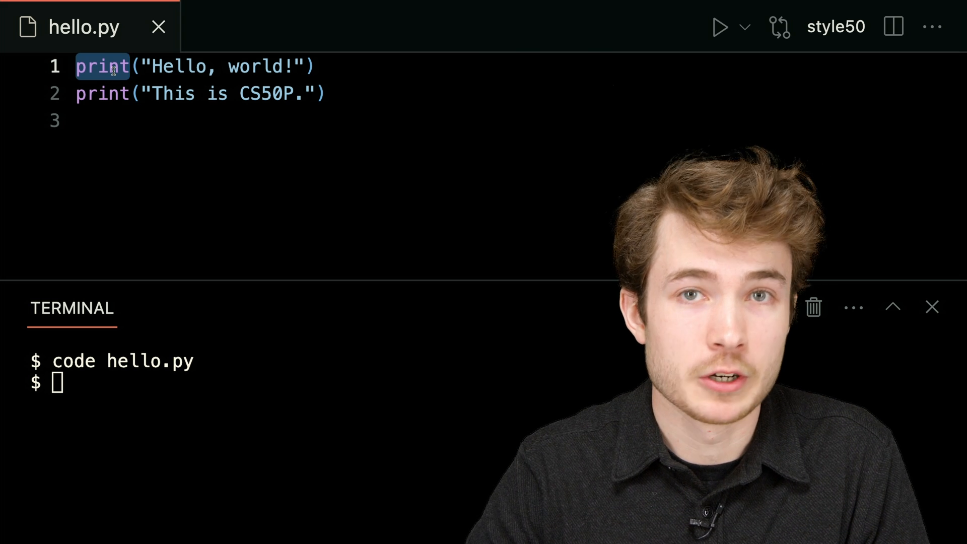
{"action": "left_click", "coordinate": [126, 66]}
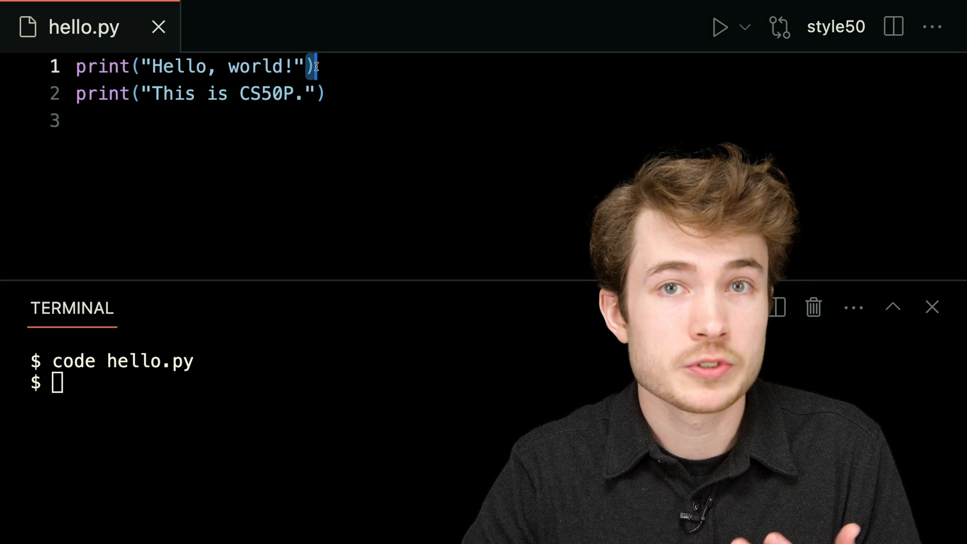
{"action": "left_click", "coordinate": [77, 121]}
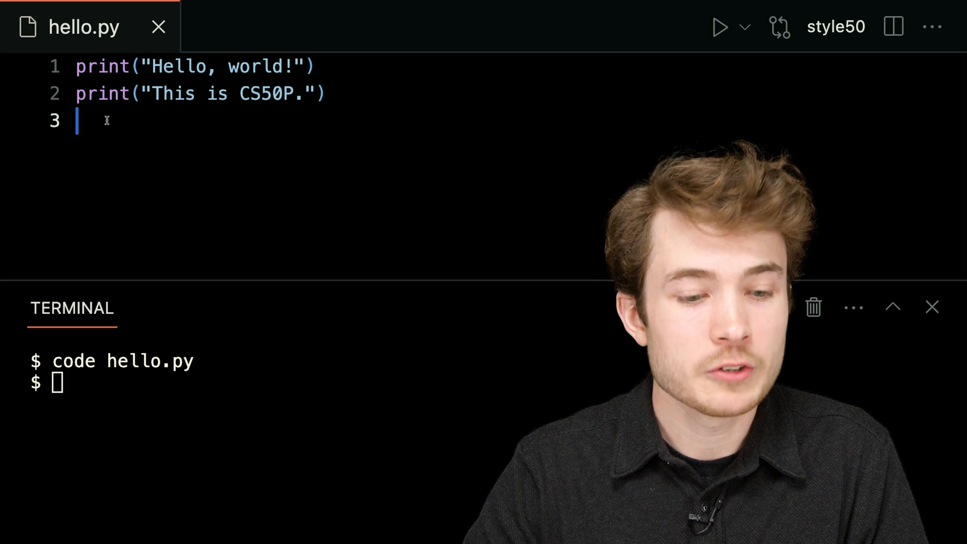
{"action": "left_click", "coordinate": [141, 66]}
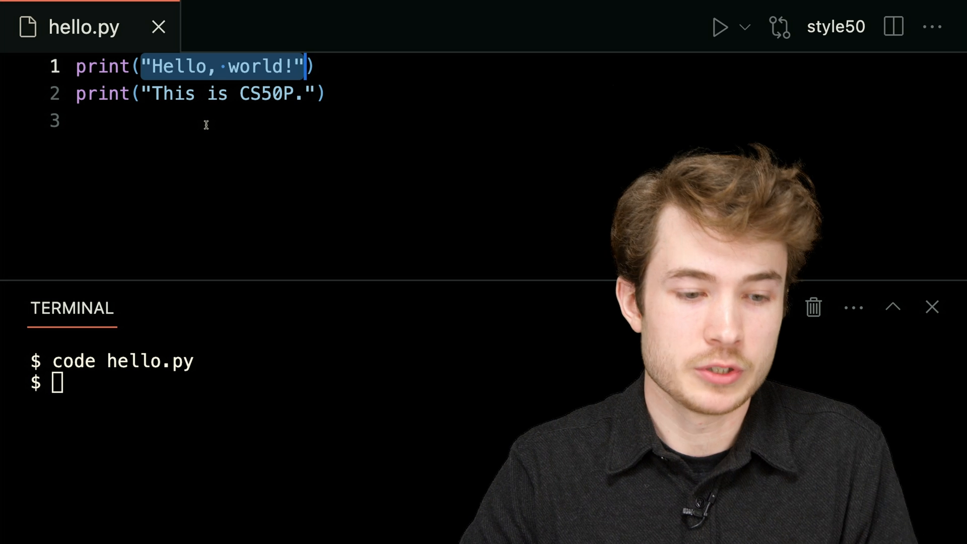
{"action": "type", "text": "print"}
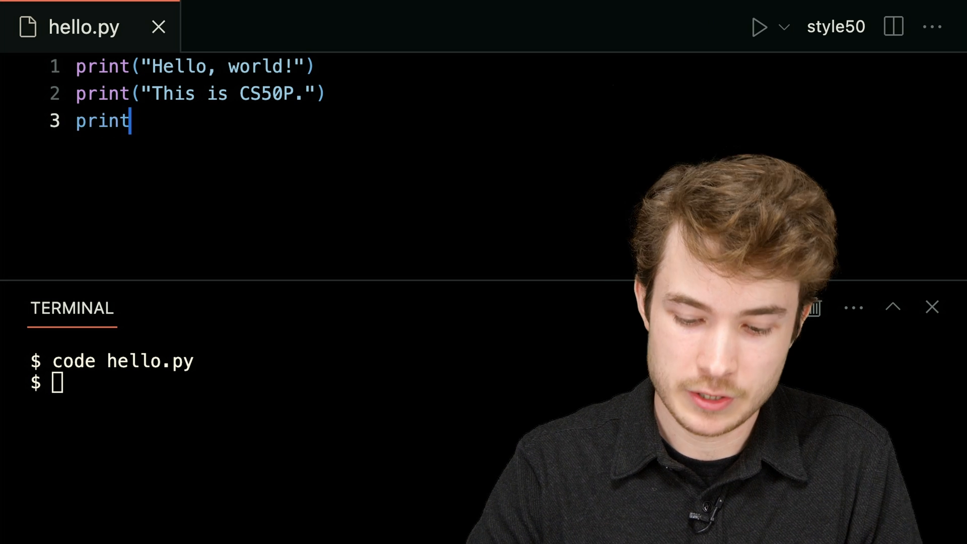
{"action": "type", "text": "()"}
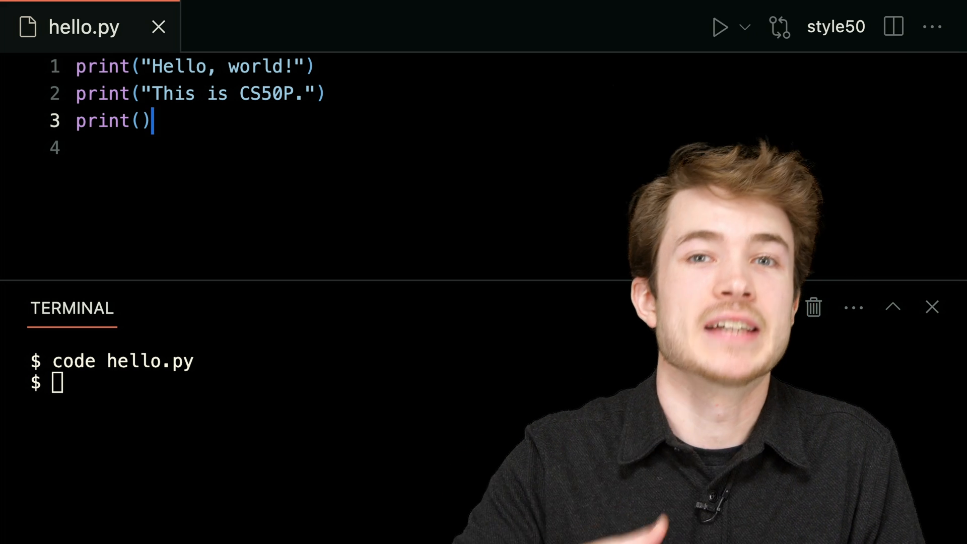
{"action": "double_click", "coordinate": [102, 121]}
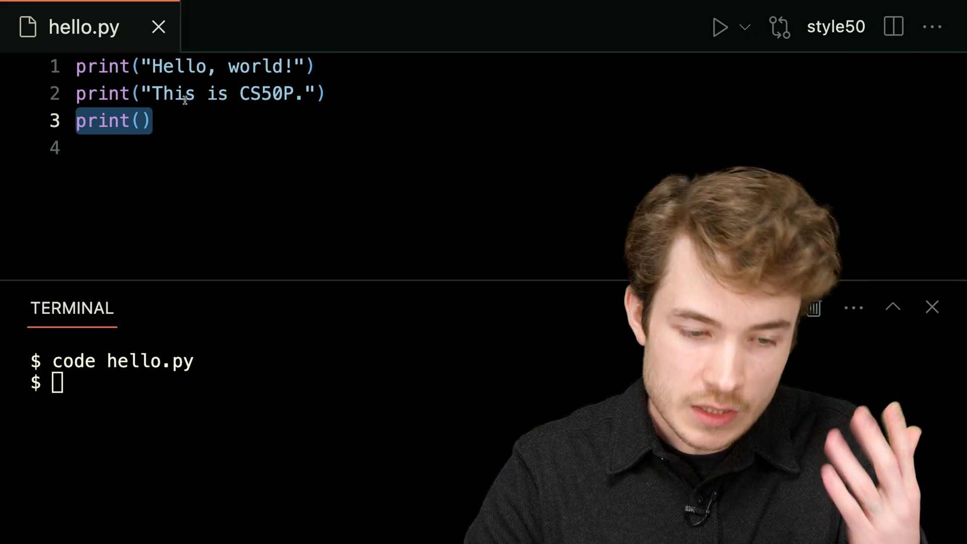
{"action": "left_click", "coordinate": [151, 121]}
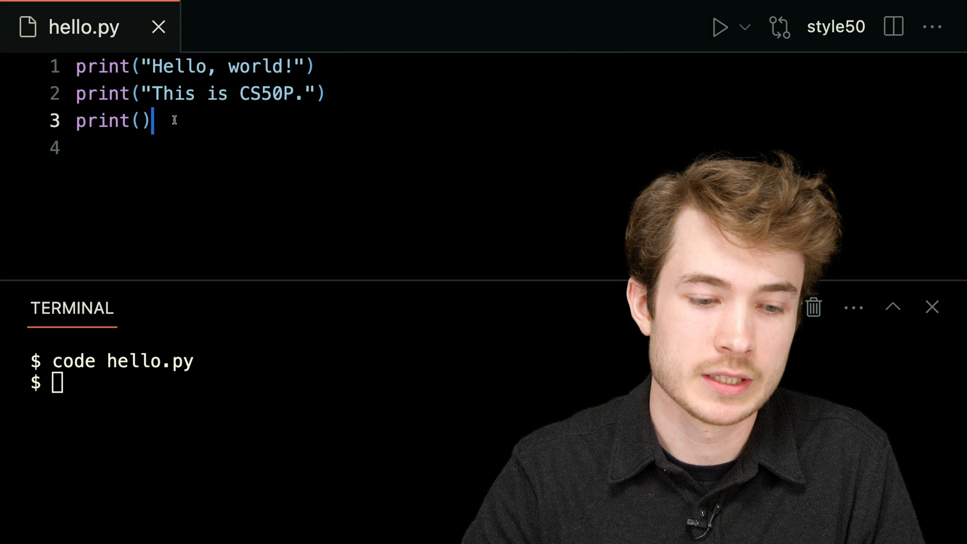
{"action": "key", "text": "Backspace"}
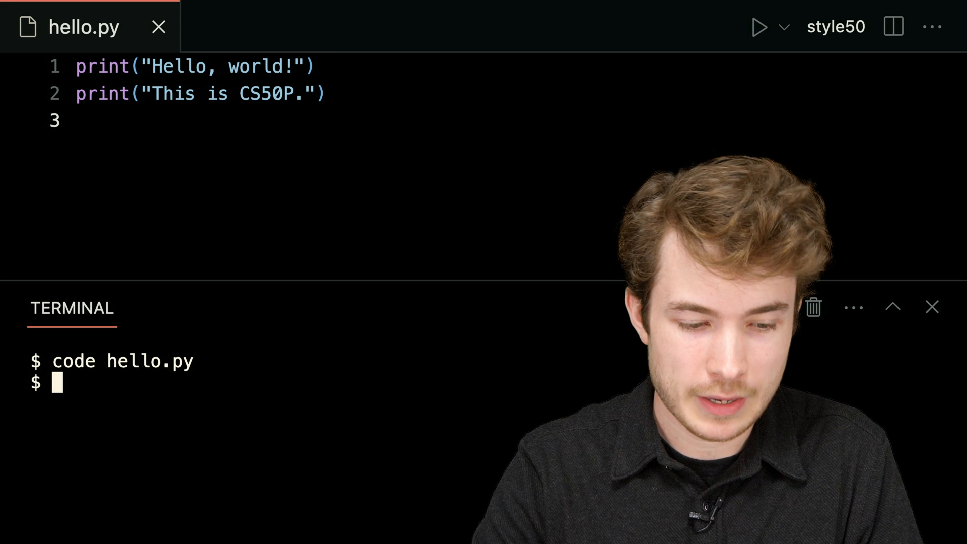
Step: Run python hello.py in the terminal, highlighting each print call on lines 1 and 2
{"action": "type", "text": "python hello."}
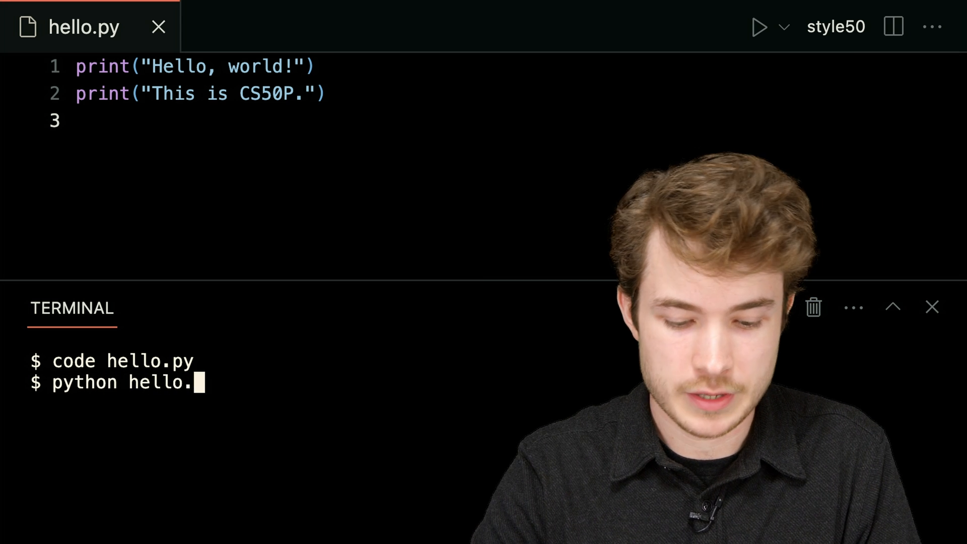
{"action": "type", "text": "py"}
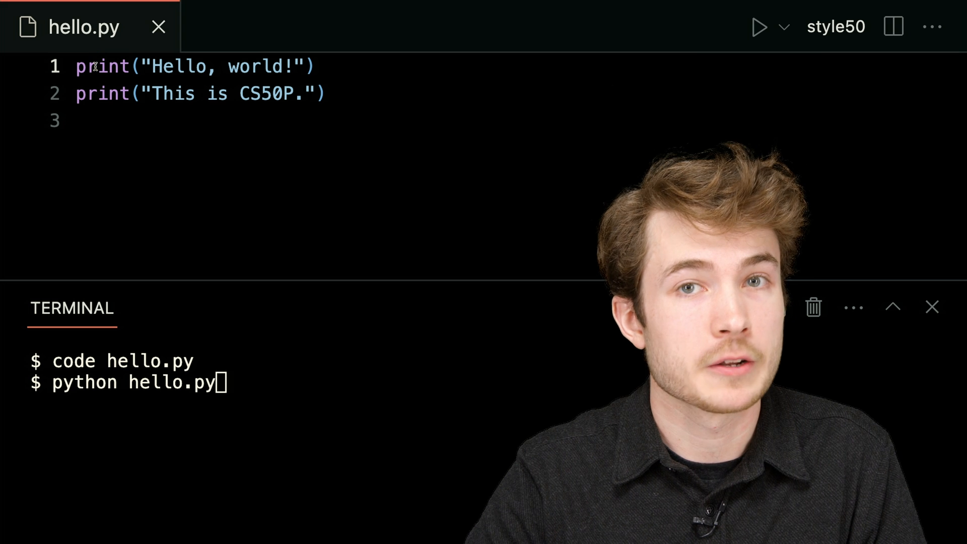
{"action": "double_click", "coordinate": [102, 66]}
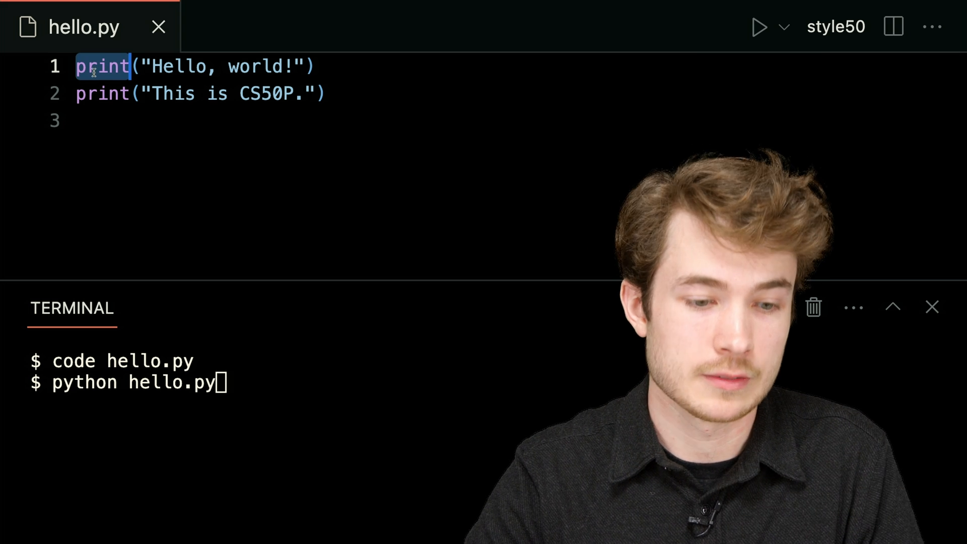
{"action": "double_click", "coordinate": [101, 94]}
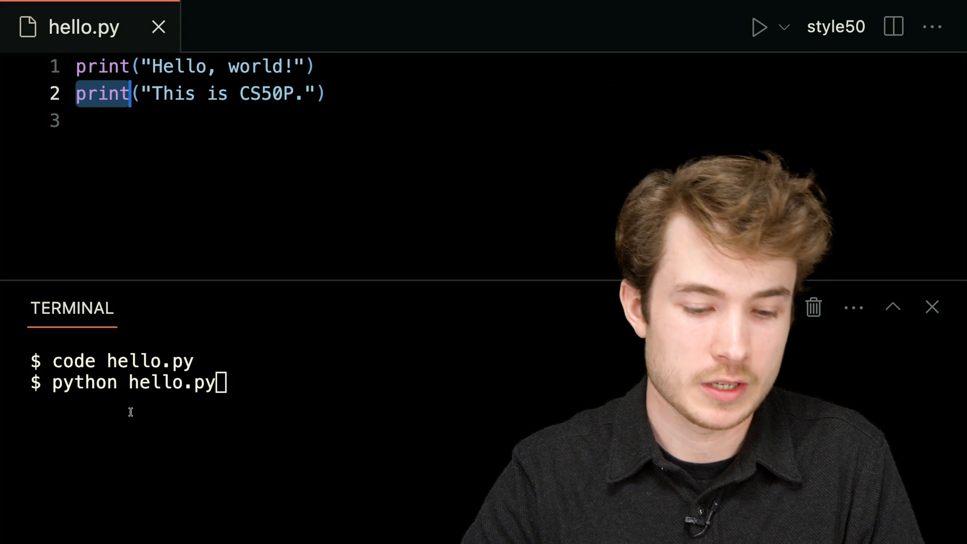
{"action": "key", "text": "Return"}
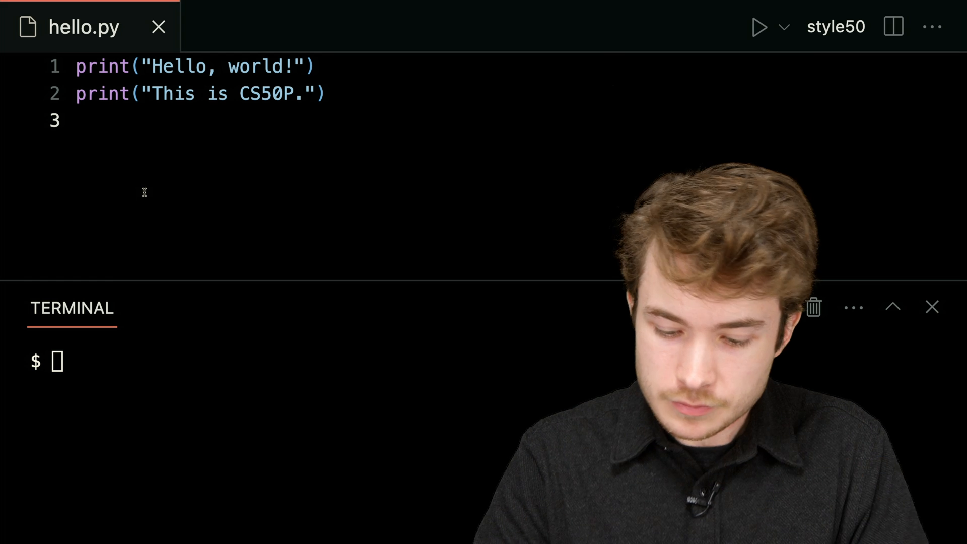
Step: Type the def main(): header on line 4 and highlight the name main
{"action": "type", "text": "d"}
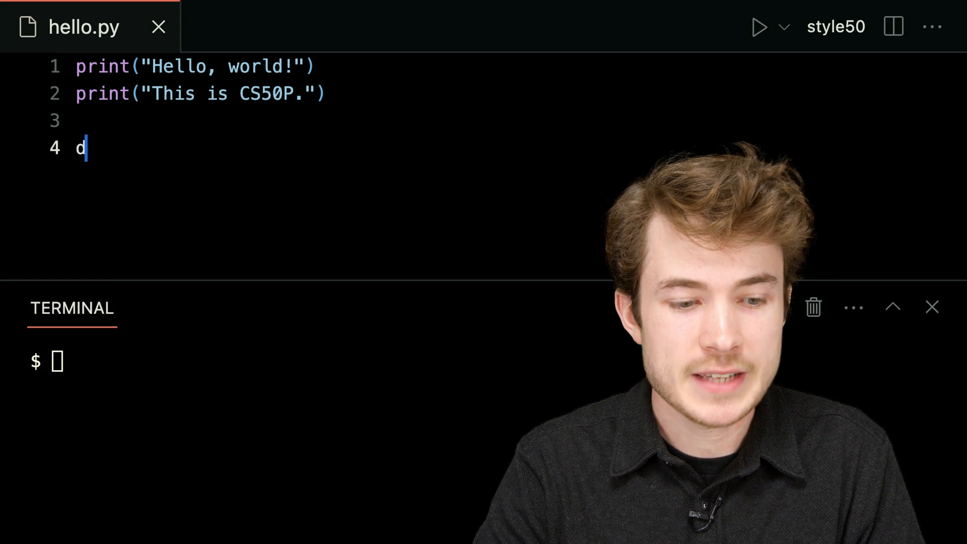
{"action": "type", "text": "ef"}
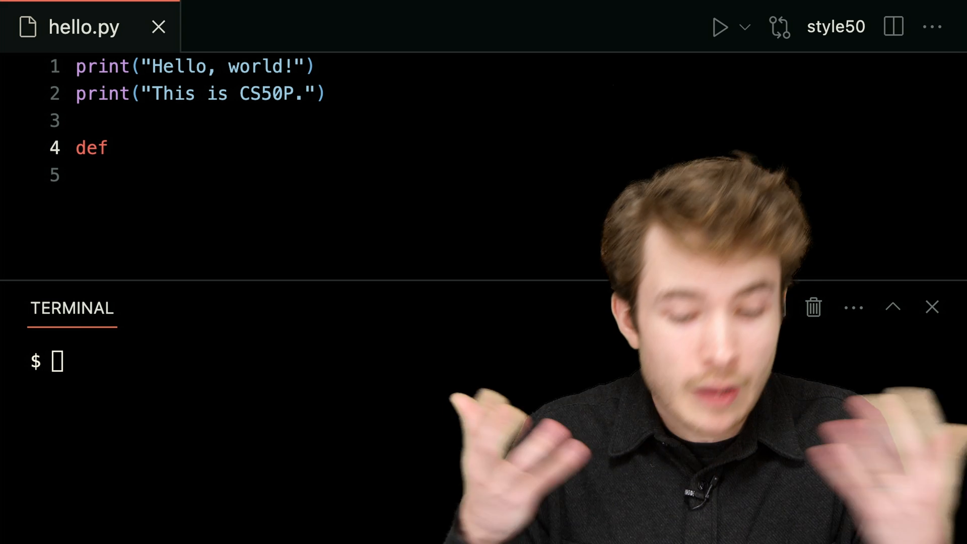
{"action": "type", "text": "main"}
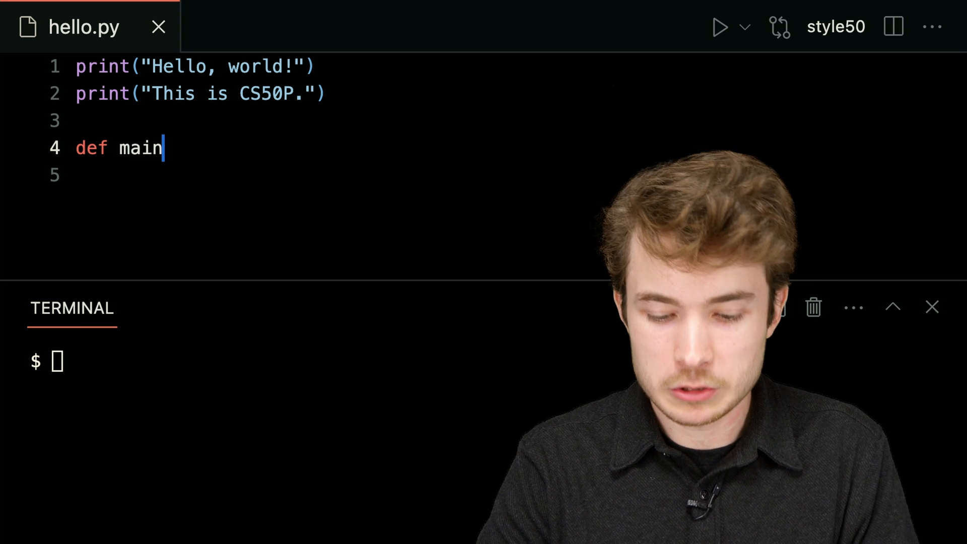
{"action": "type", "text": "()"}
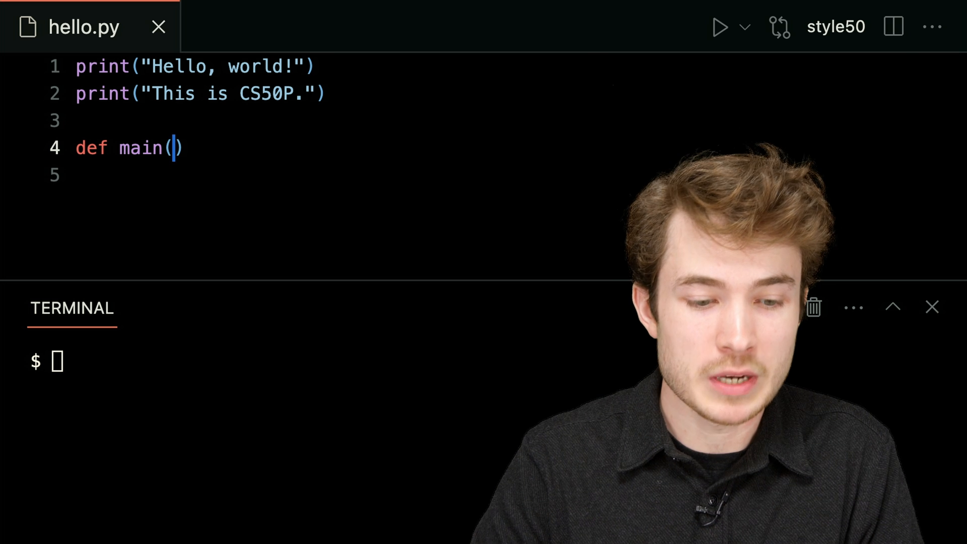
{"action": "type", "text": "):"}
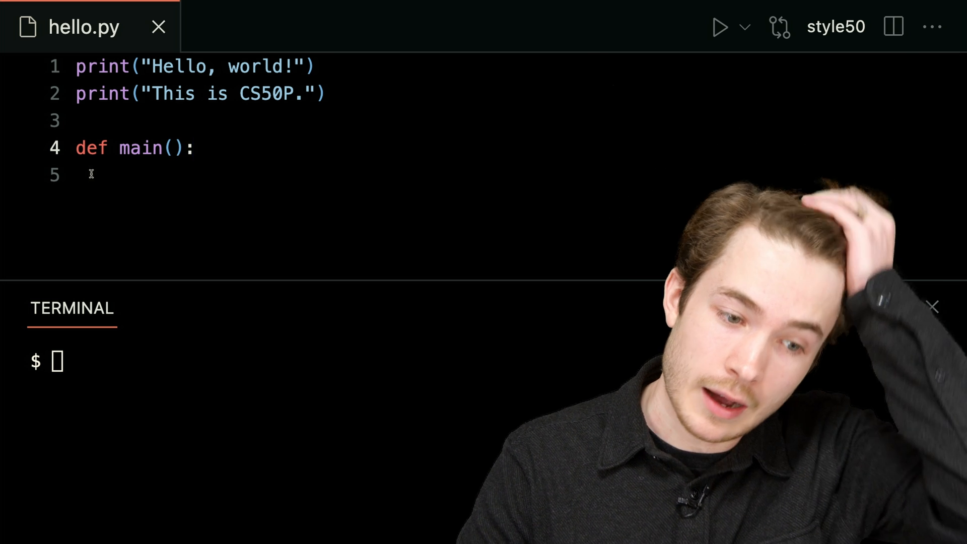
{"action": "double_click", "coordinate": [140, 148]}
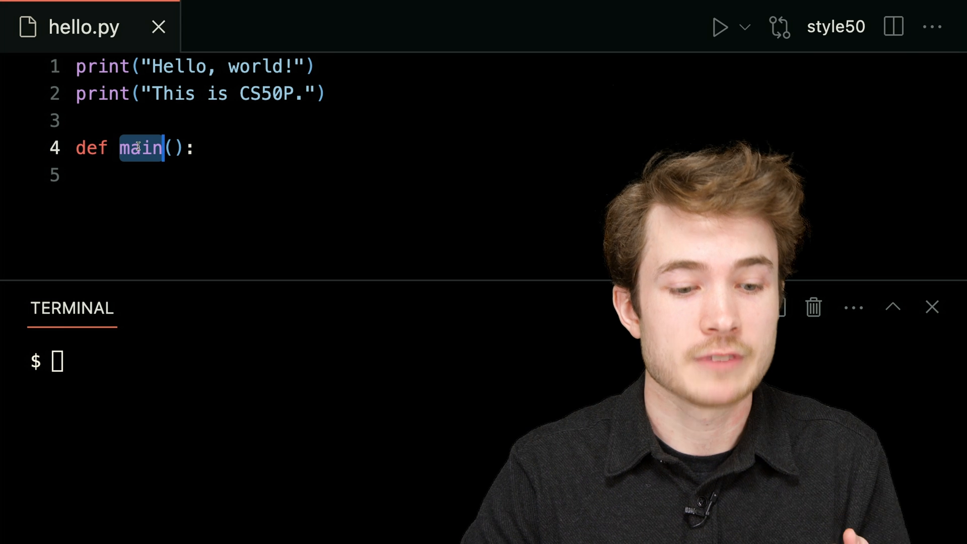
{"action": "left_click", "coordinate": [172, 148]}
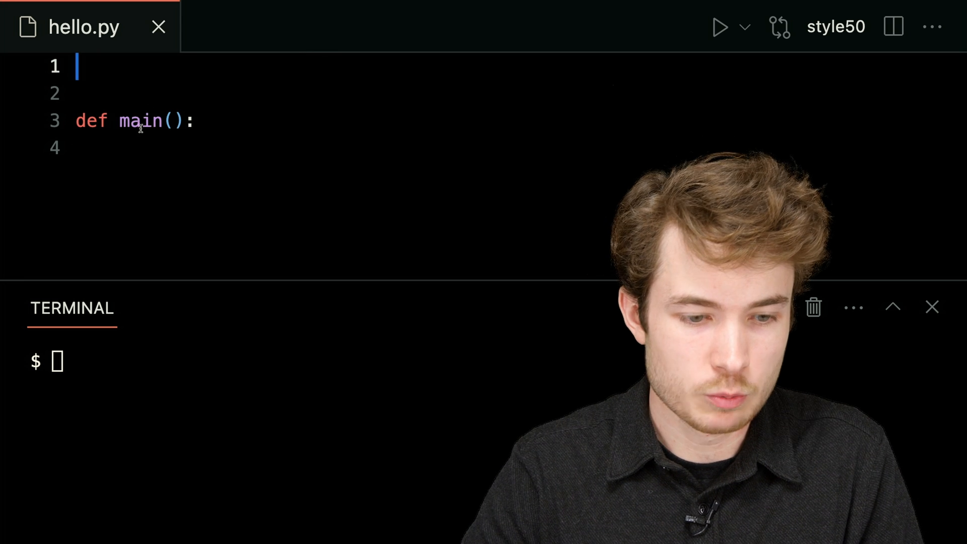
Step: Place print("Hello, world!") and print("This is CS50P.") indented under def main():
{"action": "type", "text": "print(\"Hello, world!\")"}
{"action": "type", "text": "print(\"This is CS50P.\")"}
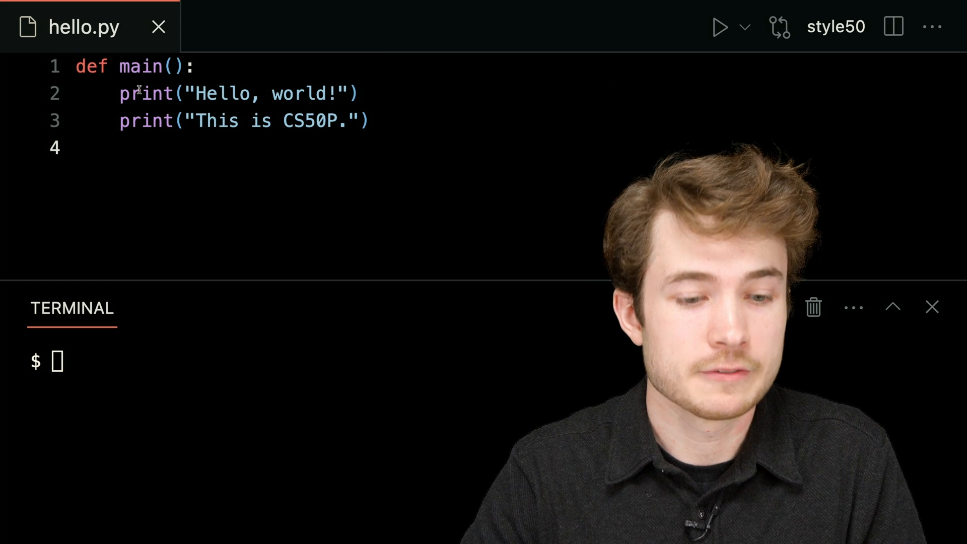
{"action": "left_click", "coordinate": [173, 66]}
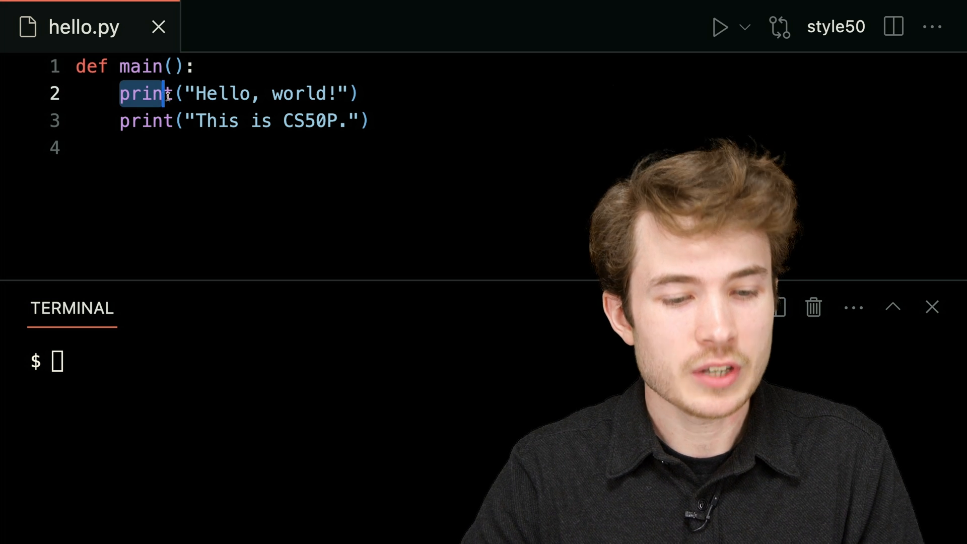
{"action": "left_click", "coordinate": [120, 93]}
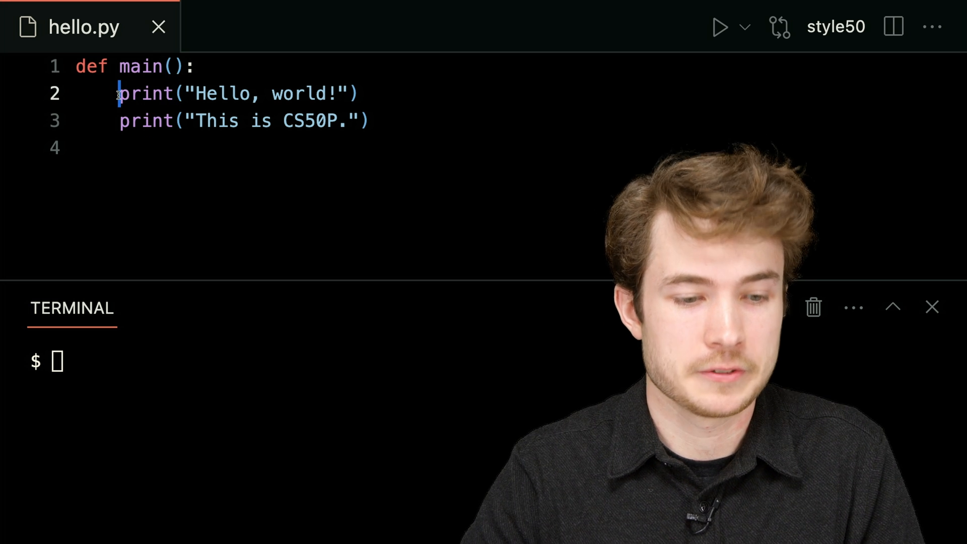
{"action": "double_click", "coordinate": [147, 121]}
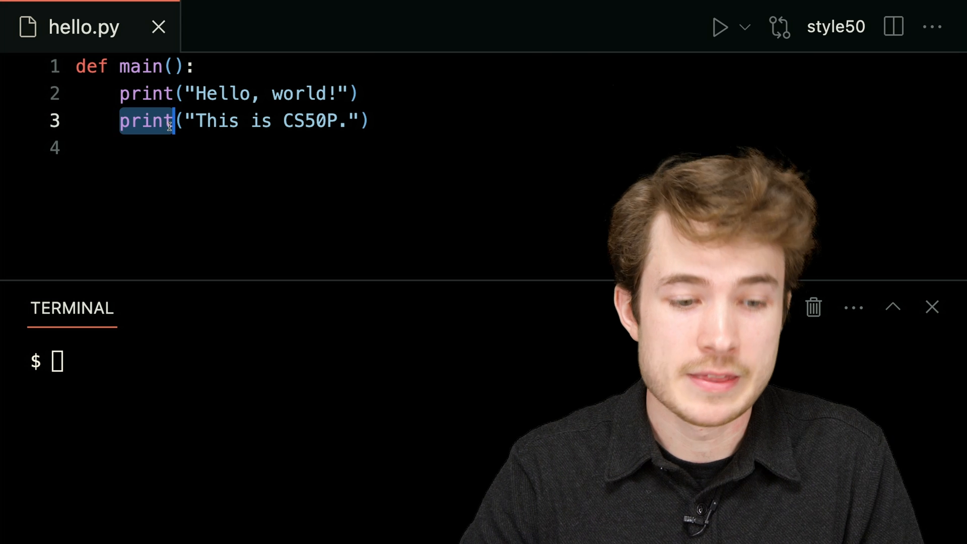
{"action": "left_click", "coordinate": [157, 148]}
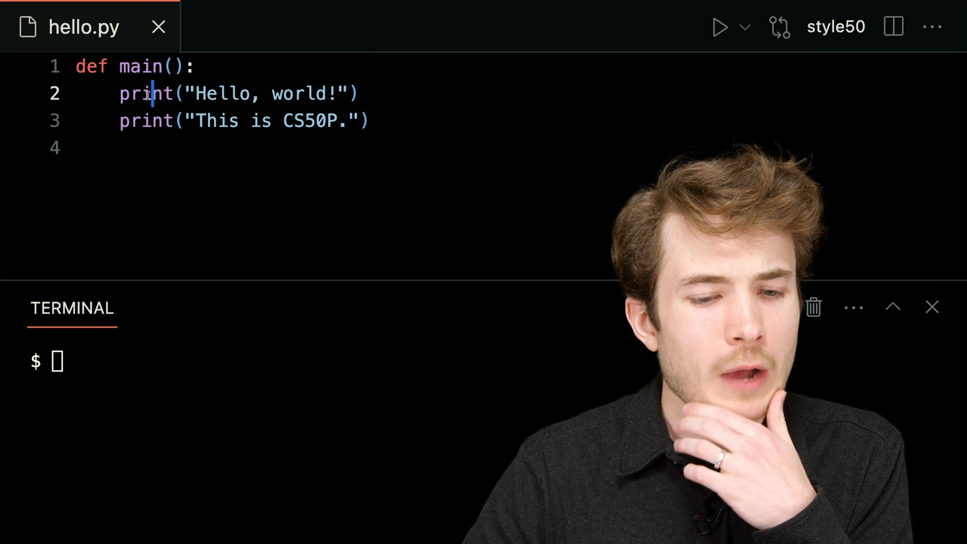
{"action": "double_click", "coordinate": [146, 93]}
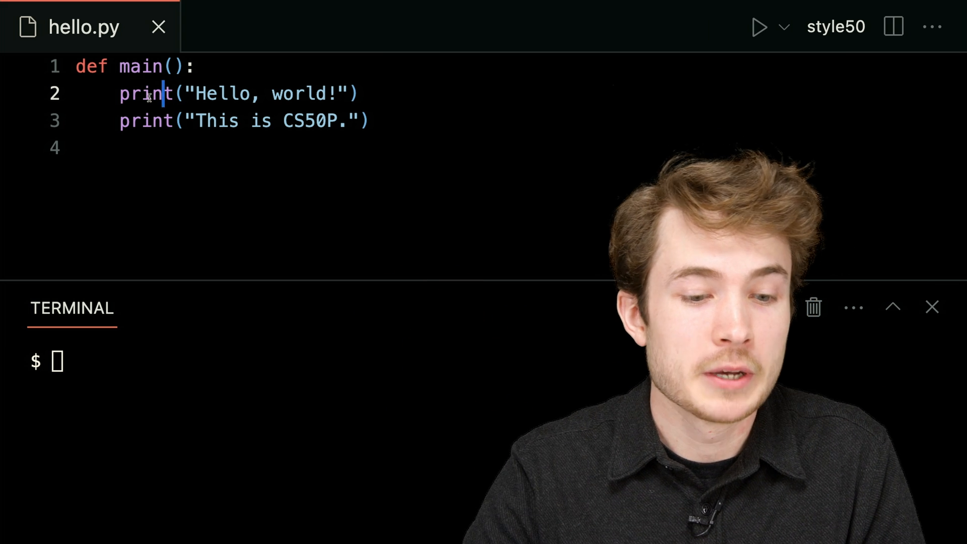
{"action": "double_click", "coordinate": [147, 93]}
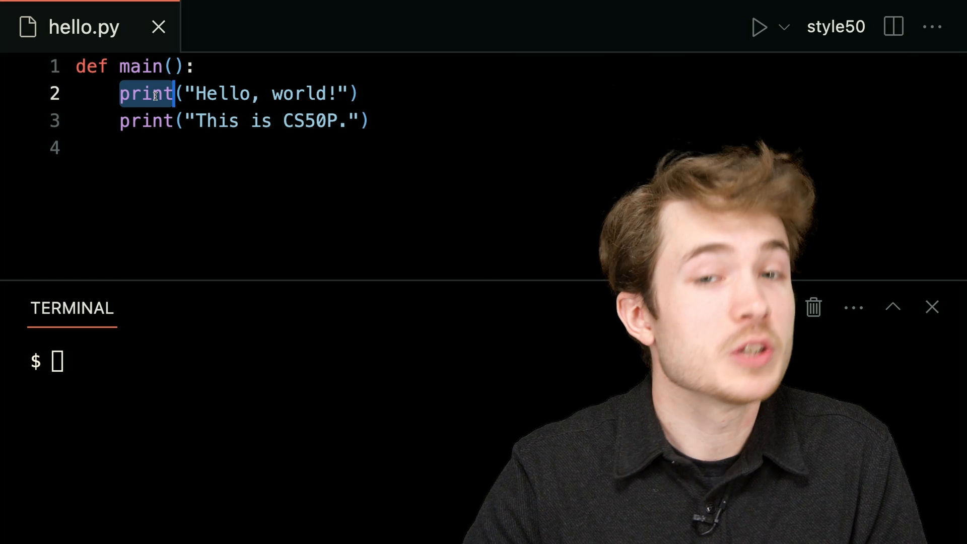
{"action": "key", "text": "ctrl+a"}
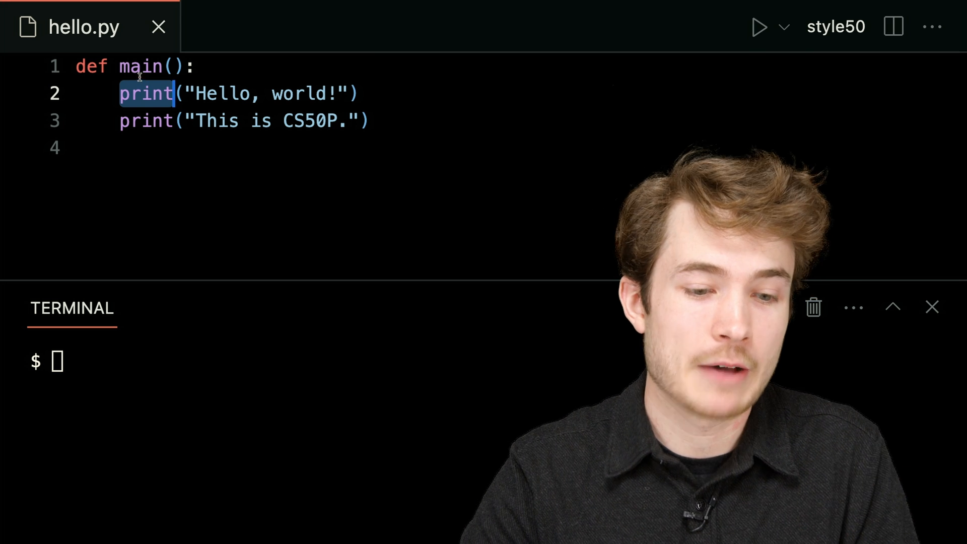
{"action": "double_click", "coordinate": [138, 66]}
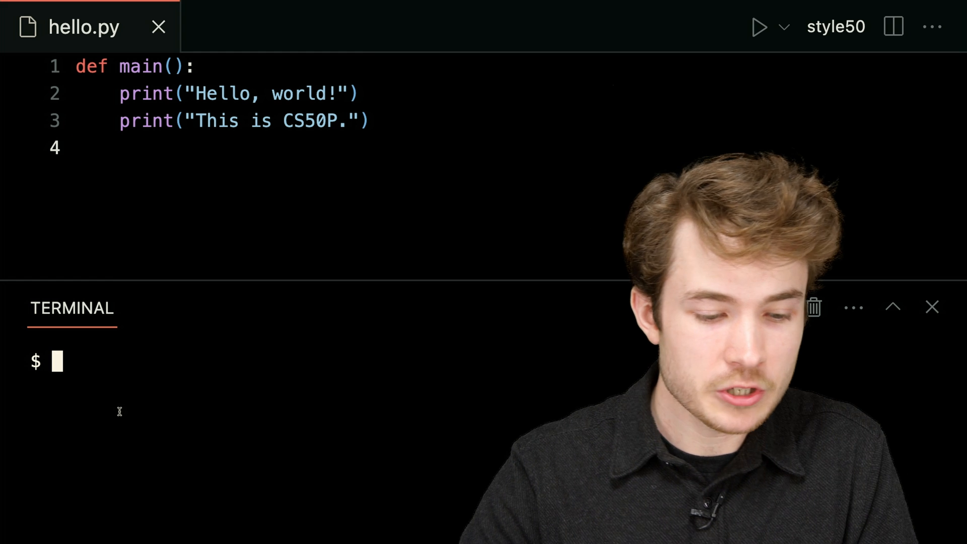
Step: Enter python hello in the terminal to run the script
{"action": "type", "text": "p"}
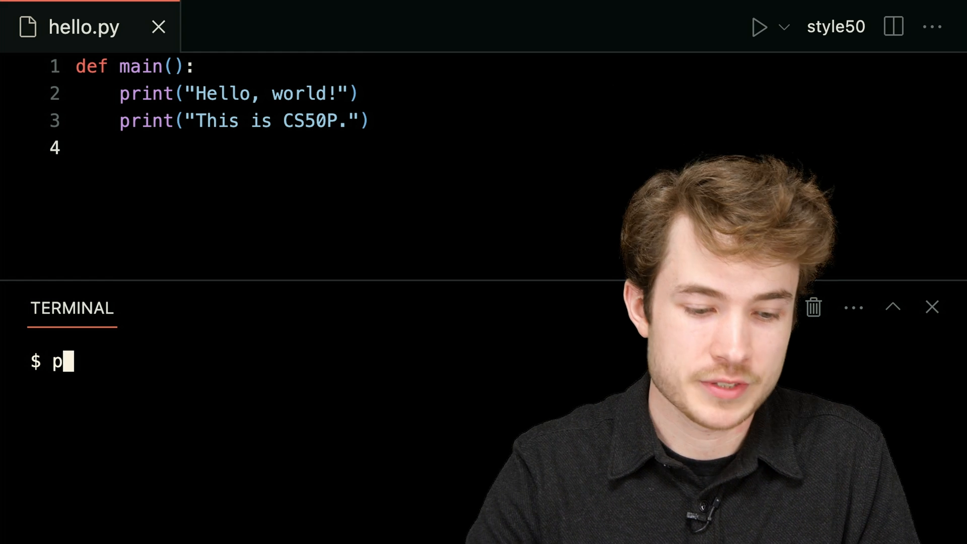
{"action": "type", "text": "ython hello.py"}
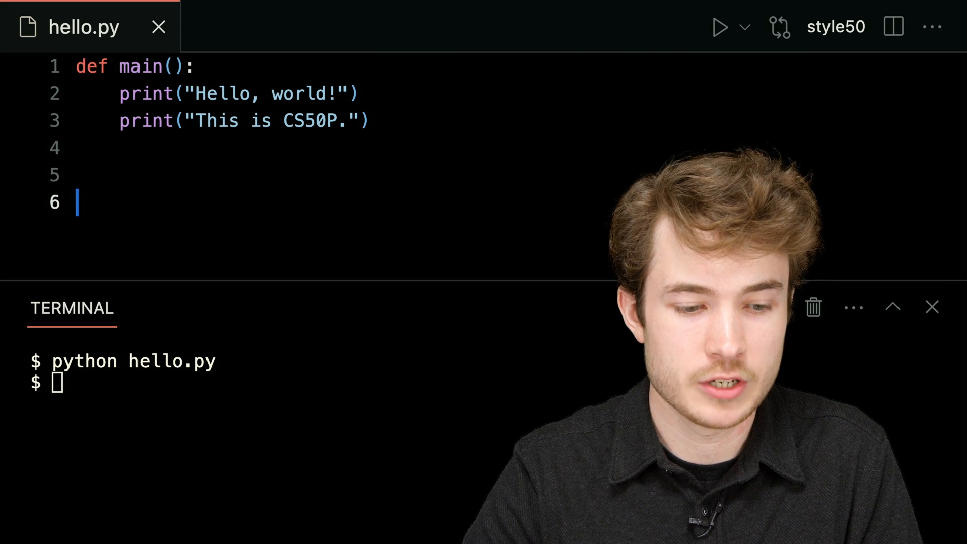
Step: Add main() on line 6 and rerun python hello.py to print both lines
{"action": "type", "text": "main()"}
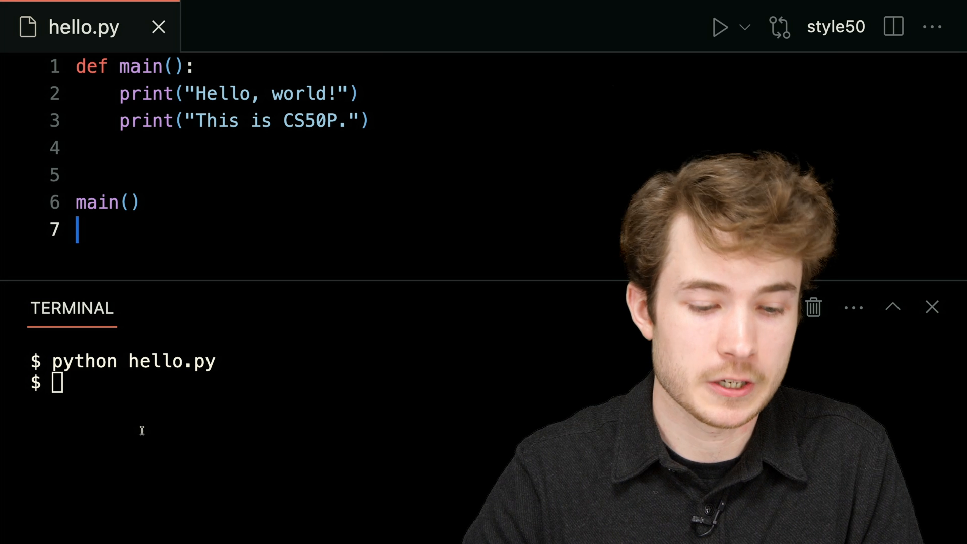
{"action": "type", "text": "python hell"}
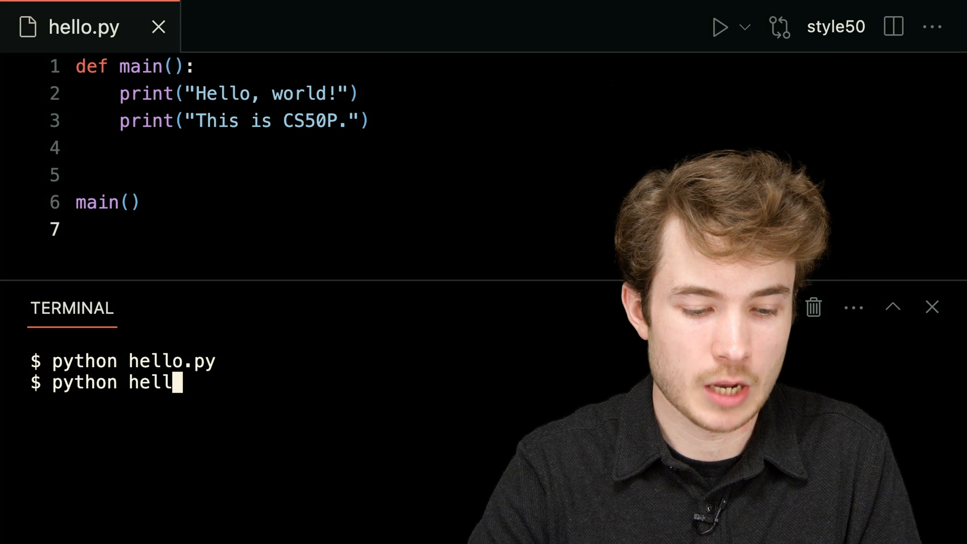
{"action": "key", "text": "Return"}
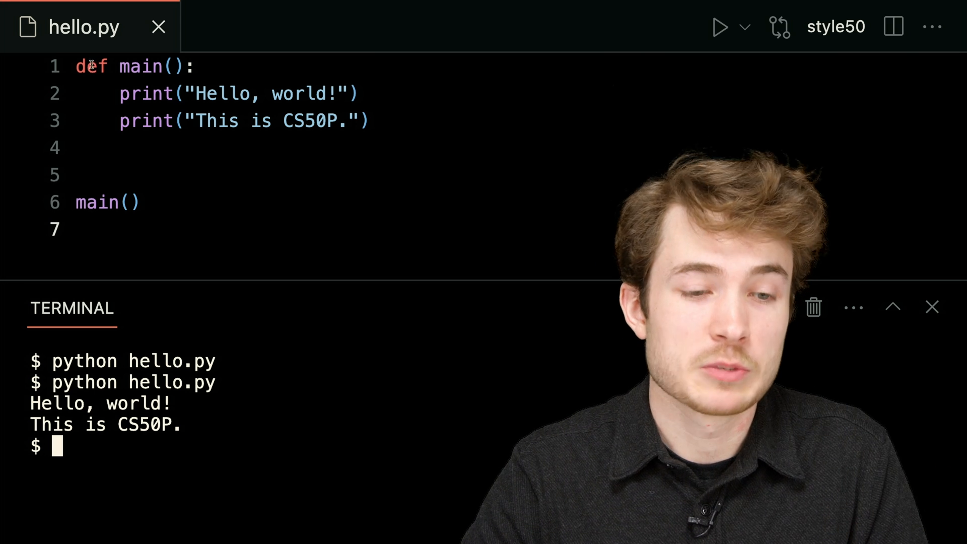
{"action": "double_click", "coordinate": [139, 66]}
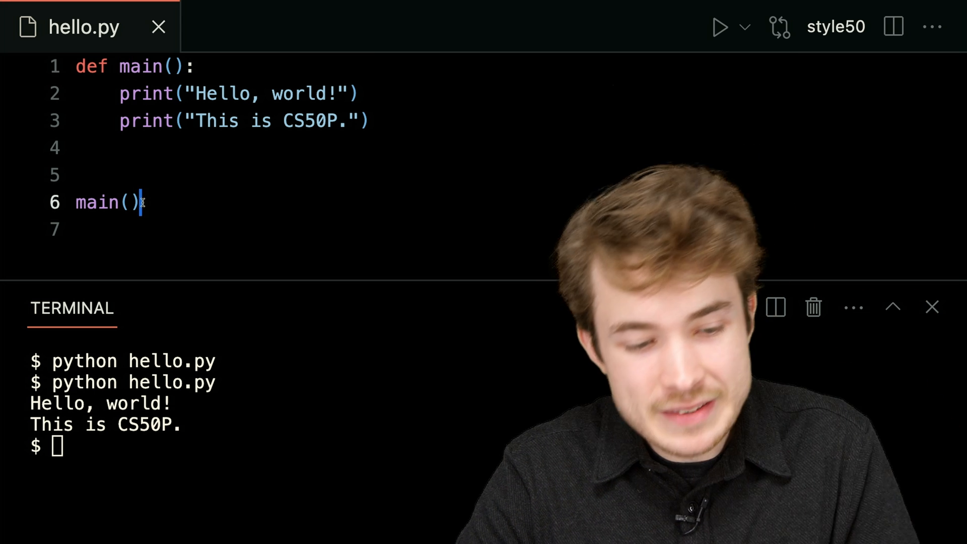
{"action": "double_click", "coordinate": [95, 203]}
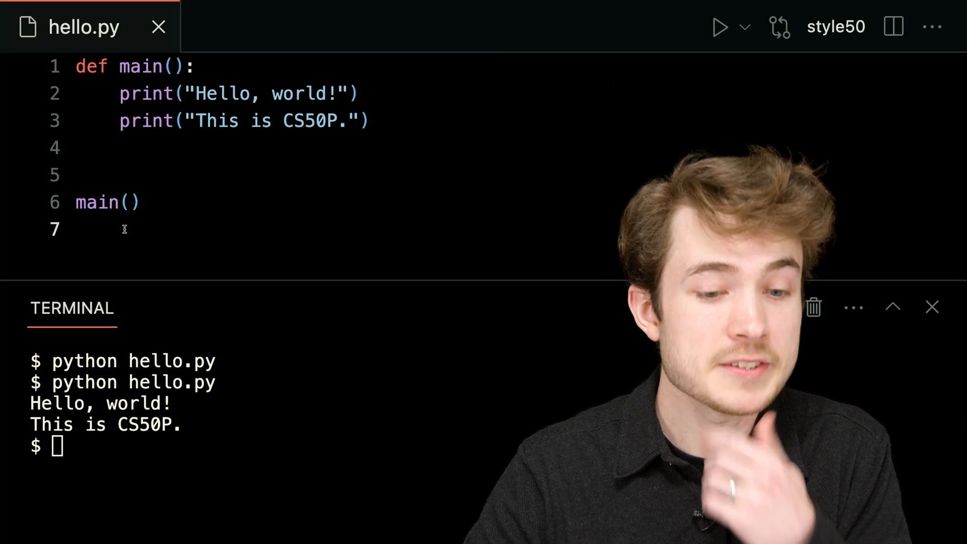
{"action": "double_click", "coordinate": [137, 66]}
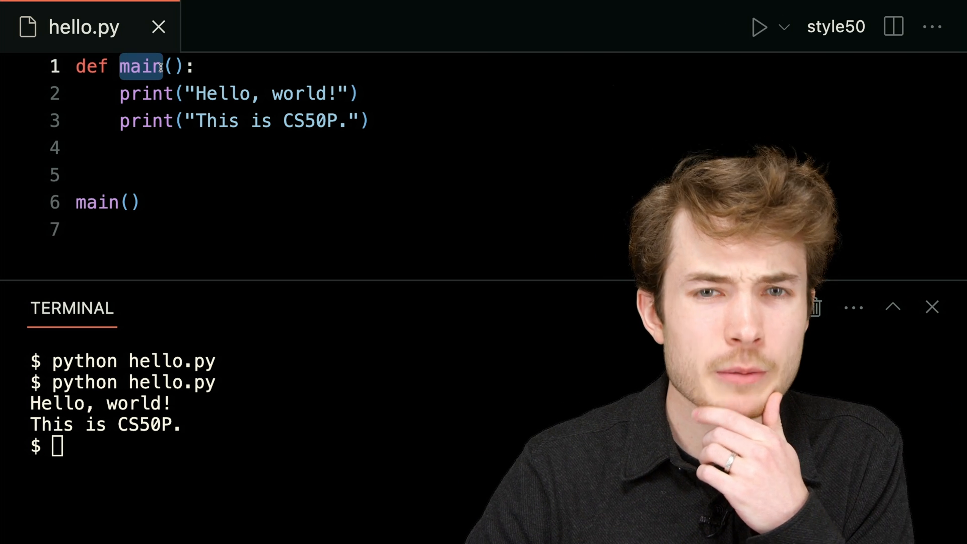